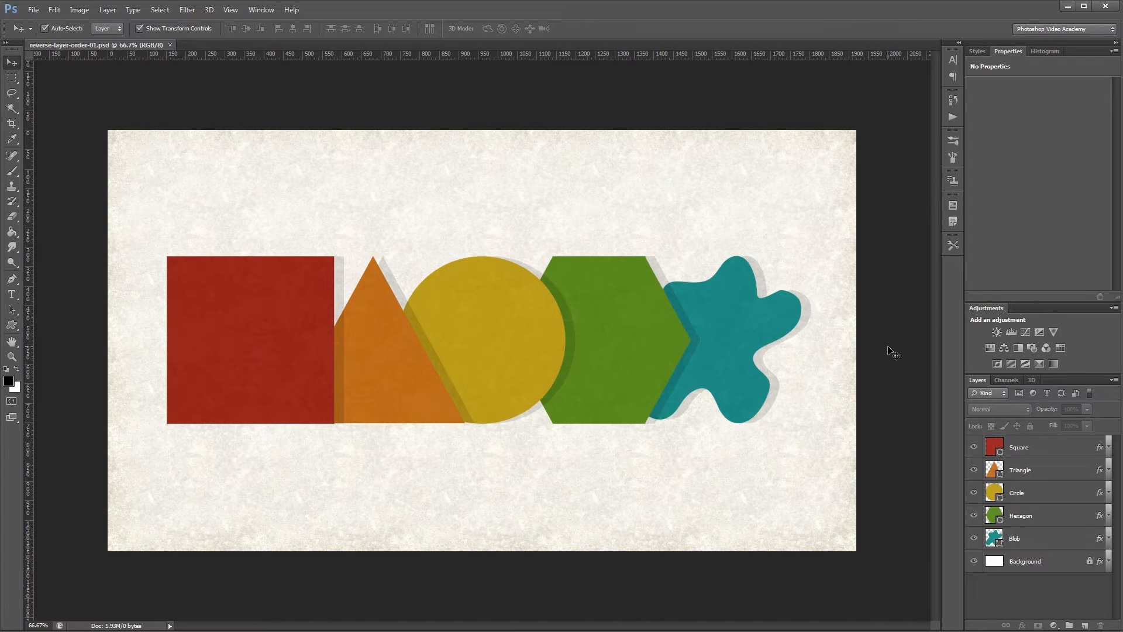
mouse_move(1039, 458)
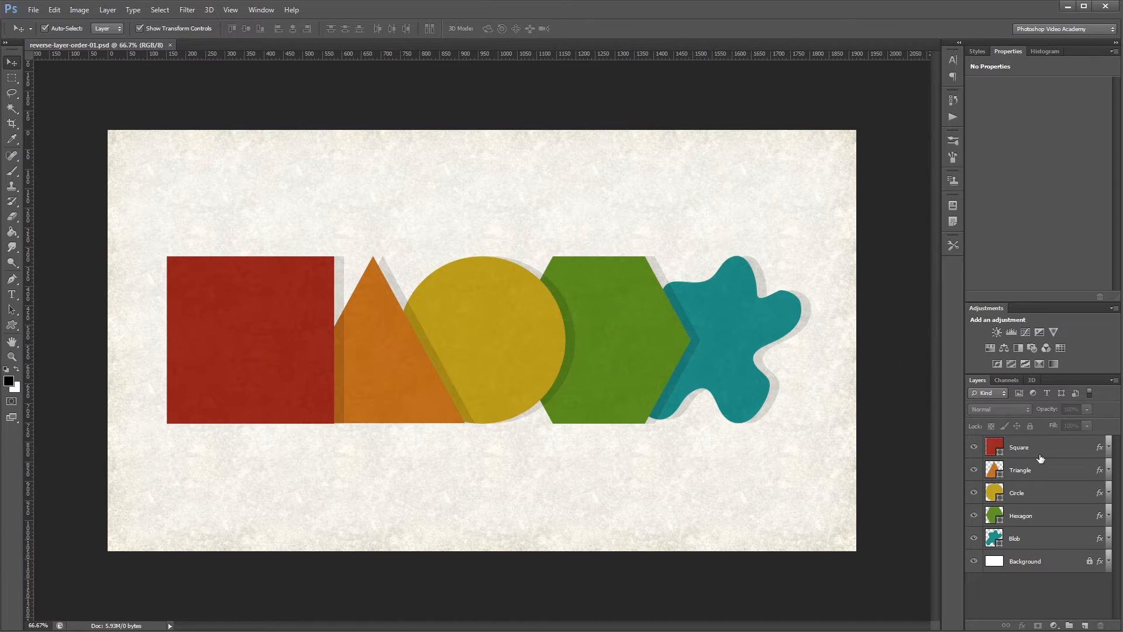
mouse_move(1065, 573)
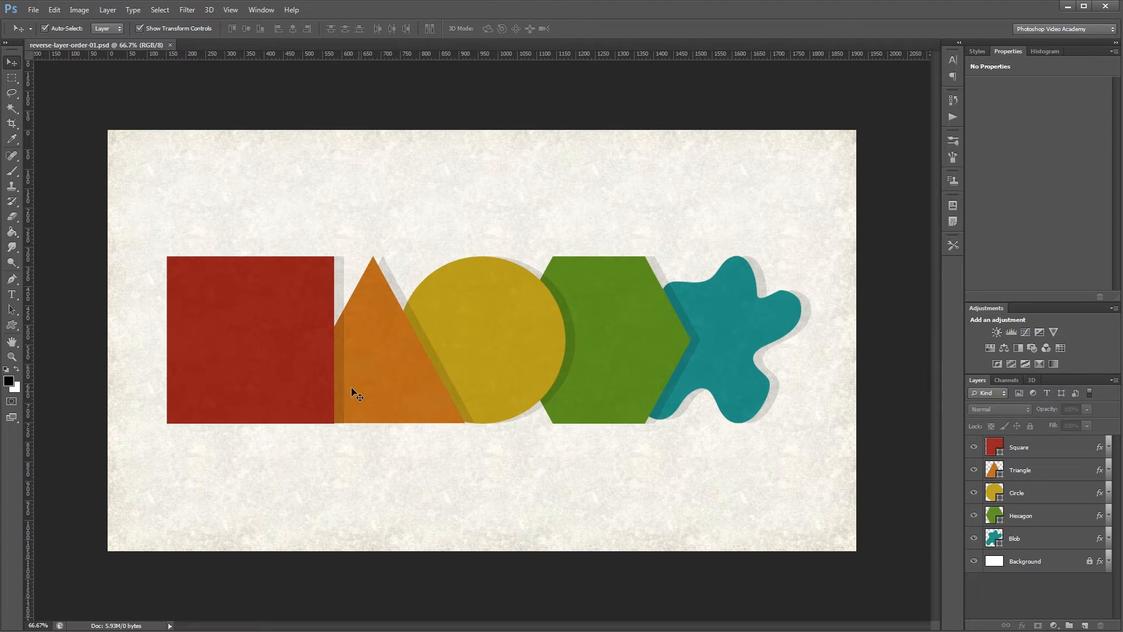
mouse_move(848, 365)
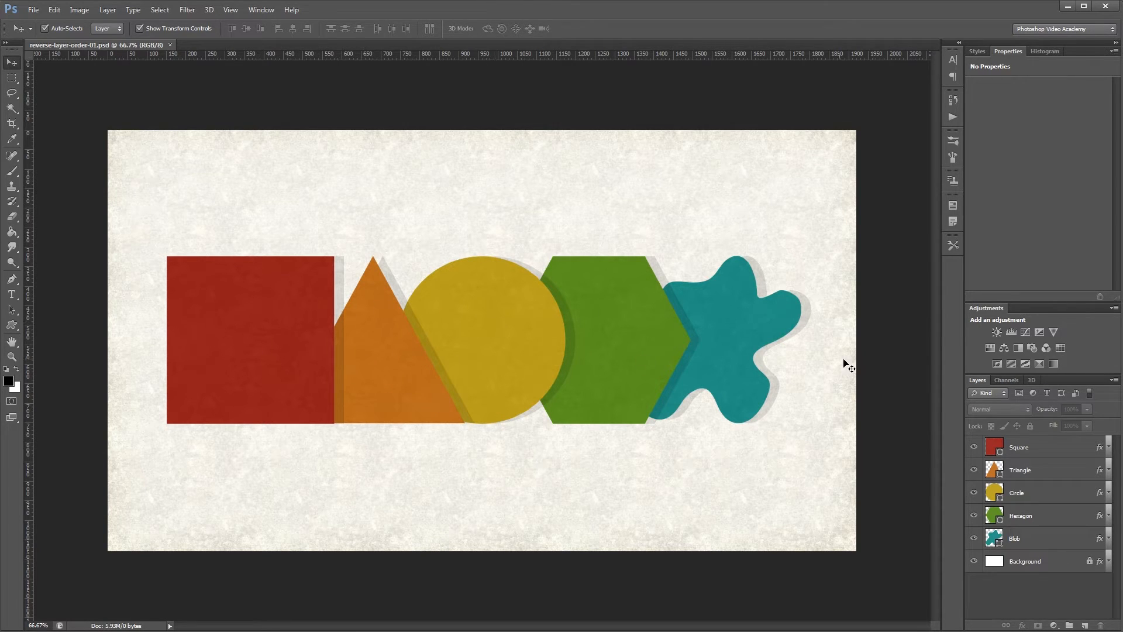
mouse_move(893, 351)
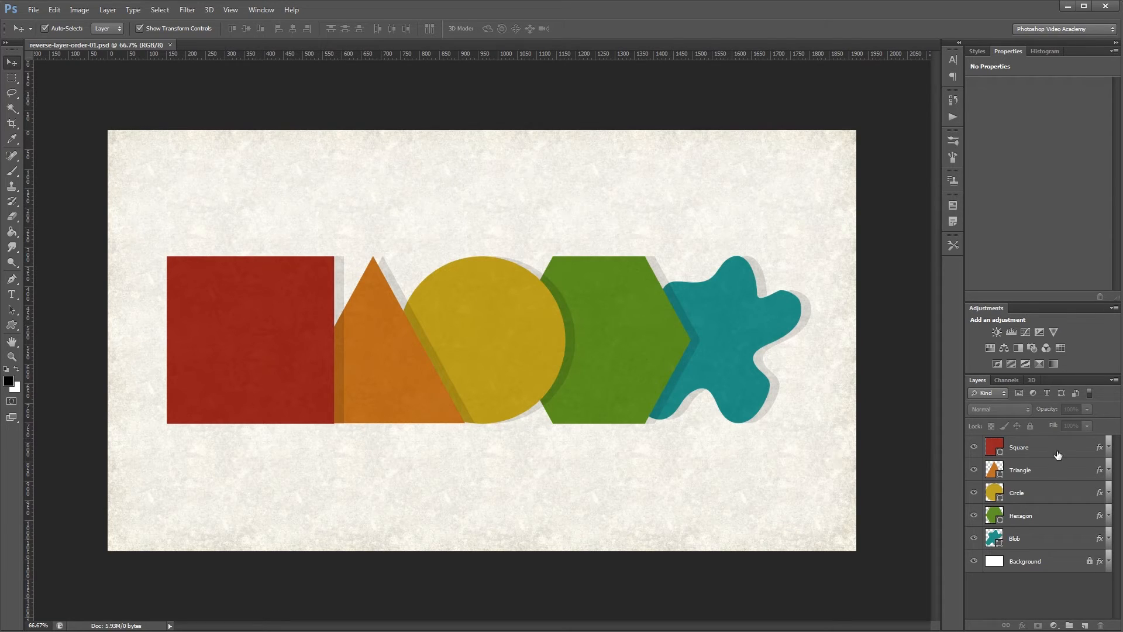
Step: Select the Square through Blob shape layers, excluding Background
left_click(1017, 447)
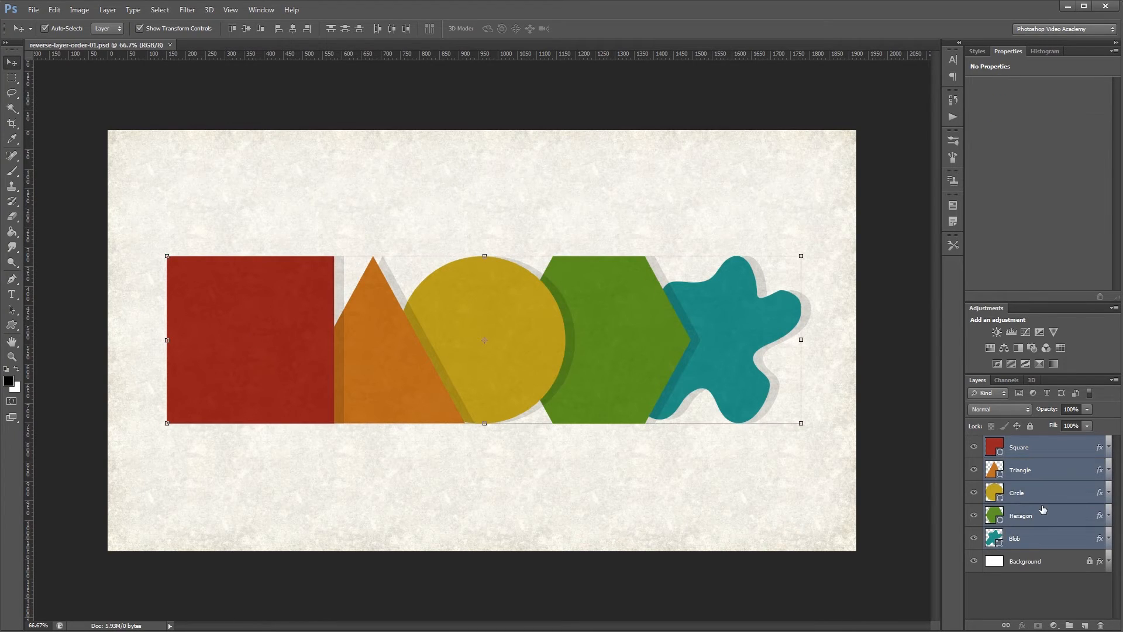
mouse_move(291, 352)
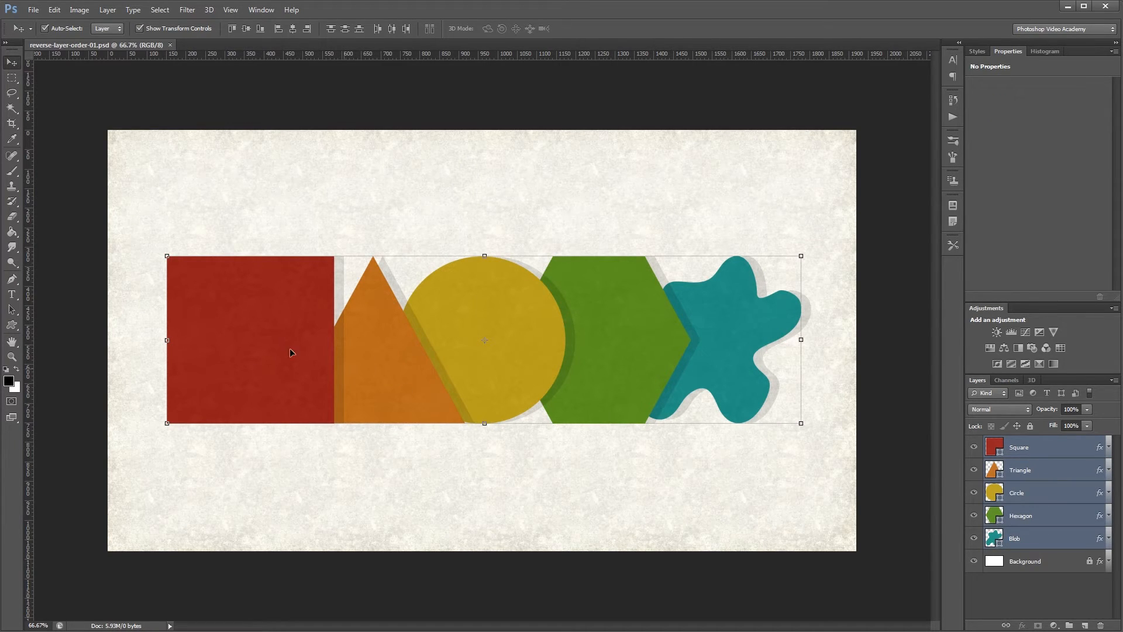
left_click(107, 9)
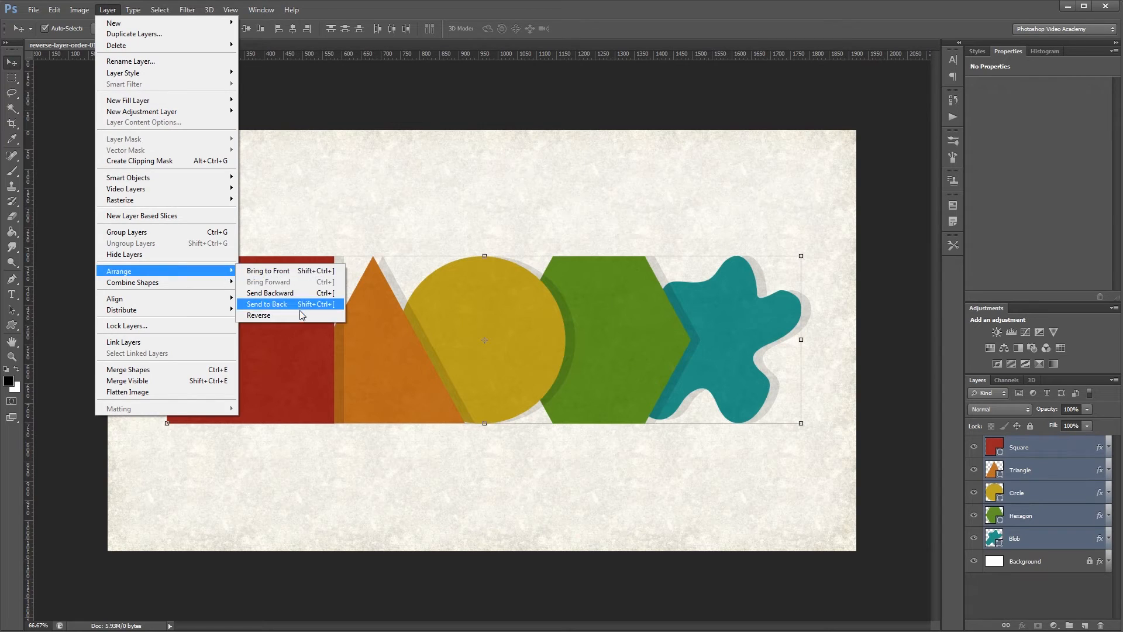
Step: Apply Layer > Arrange > Reverse so Blob sits on top and Square at the bottom
left_click(259, 315)
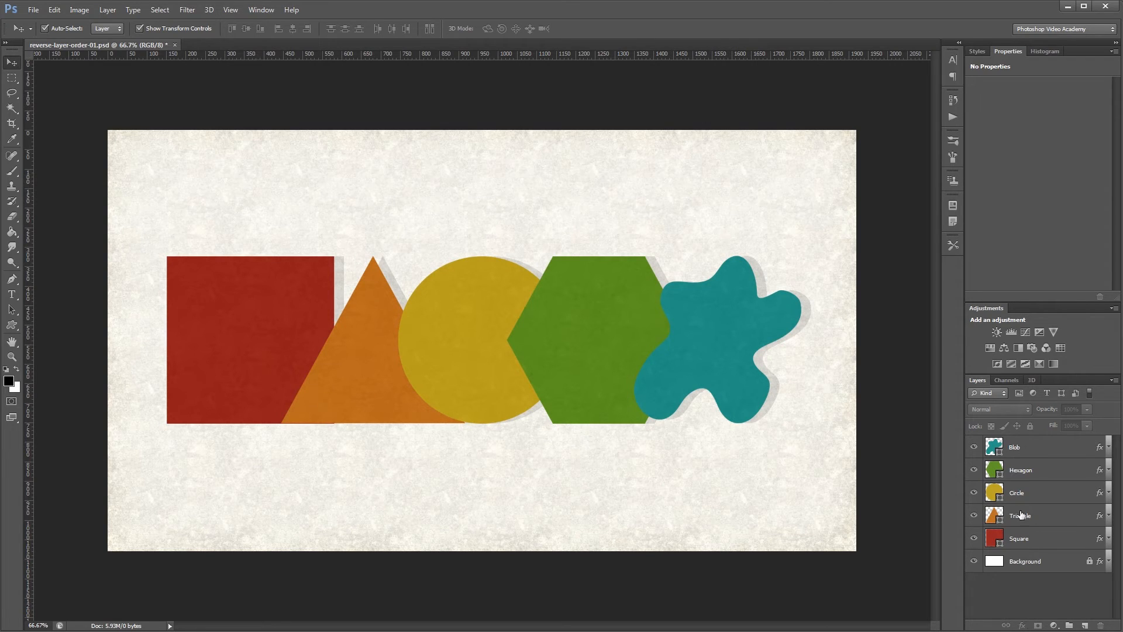
mouse_move(878, 343)
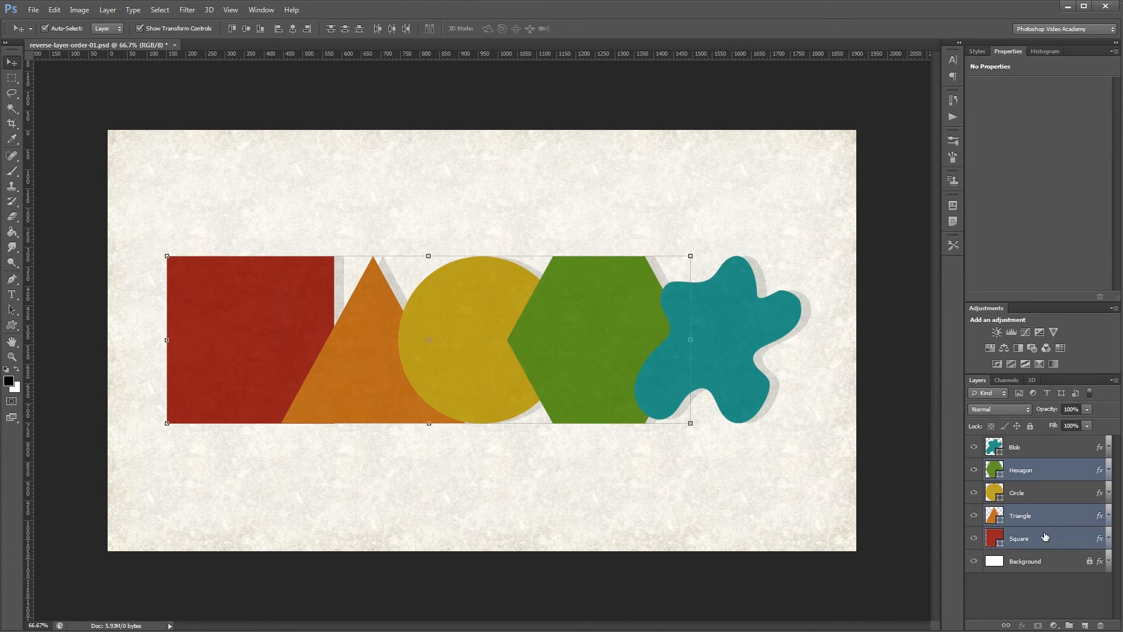
Step: Open the Layer menu with Hexagon, Triangle and Square selected
left_click(108, 9)
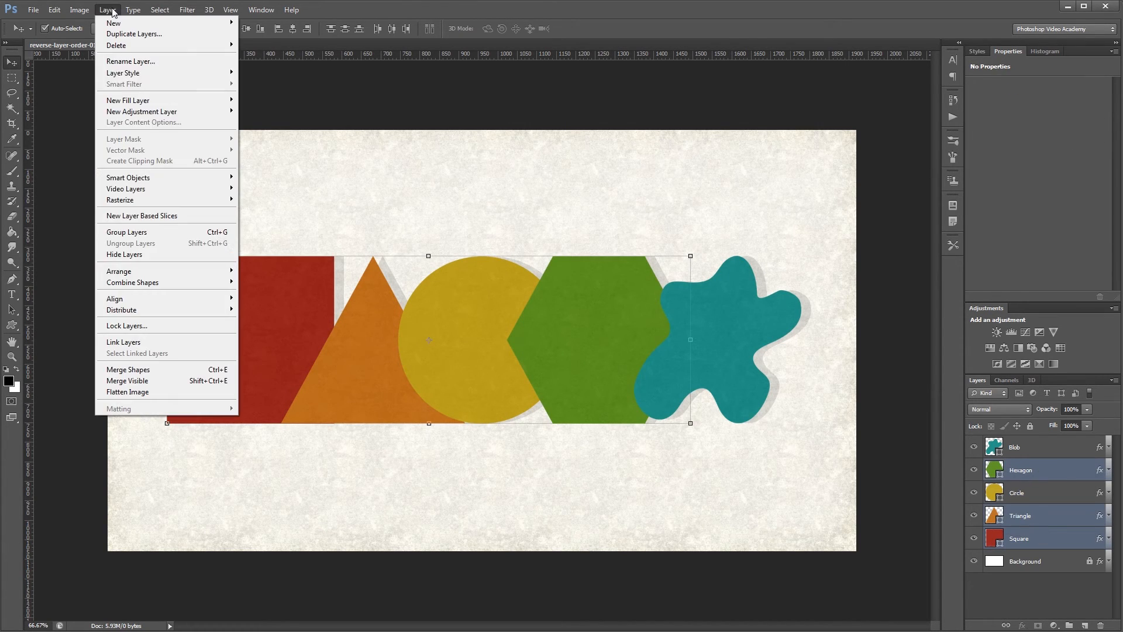